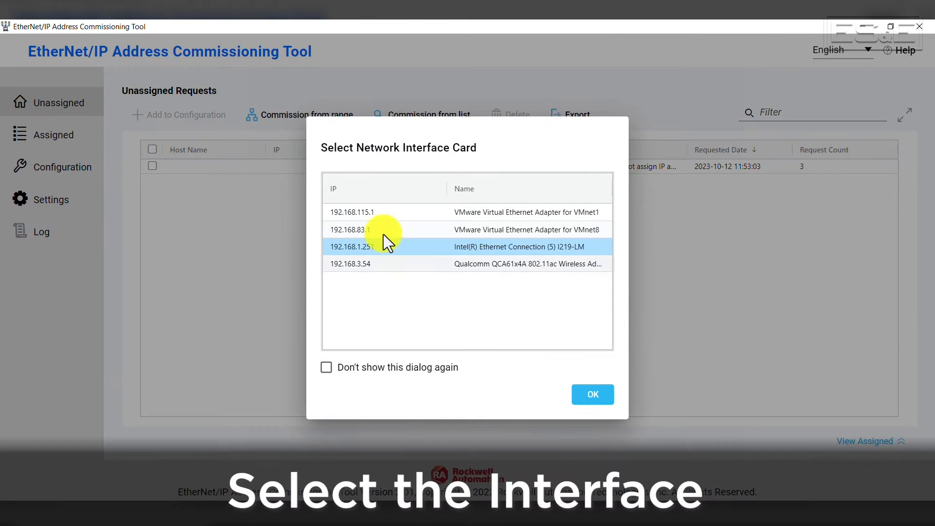
mouse_move(571, 276)
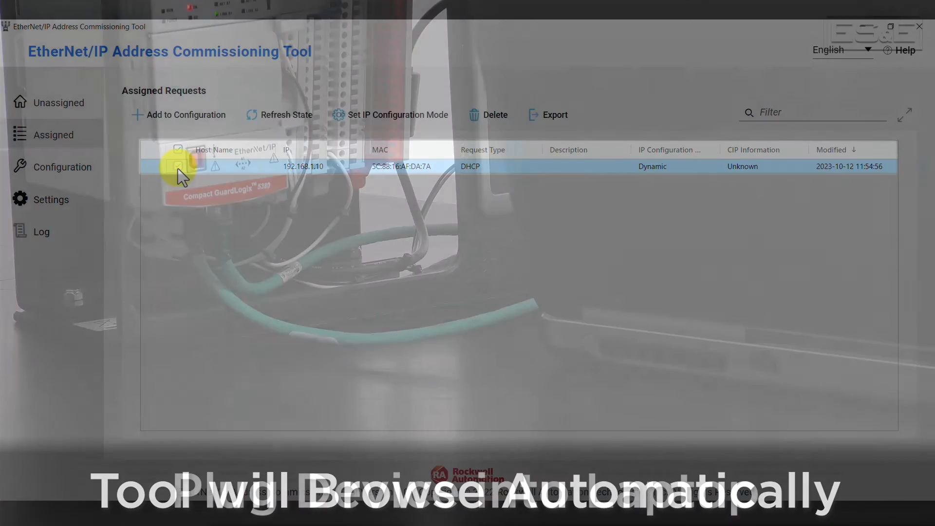
Step: Show the unassigned DHCP requests, including the PLC's failed request from MAC 5C:88:16:AF:DA:7A
click(58, 103)
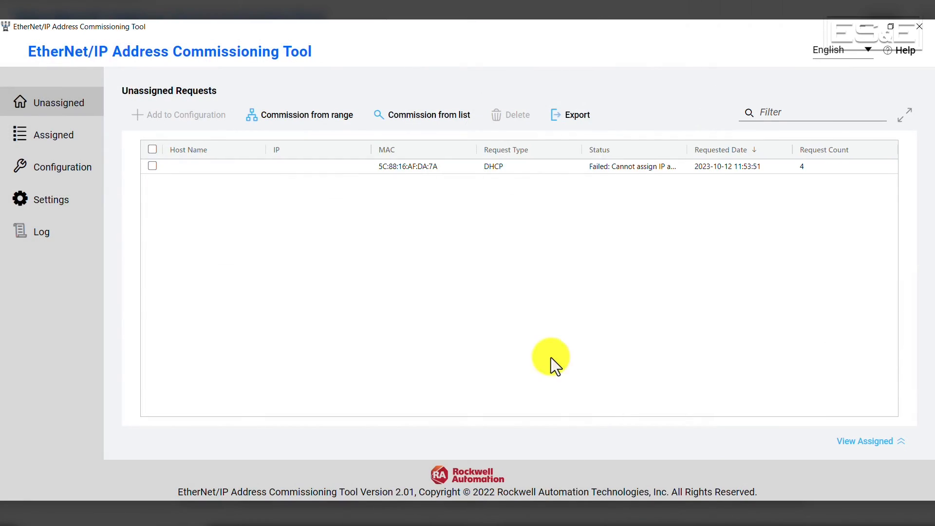
mouse_move(450, 176)
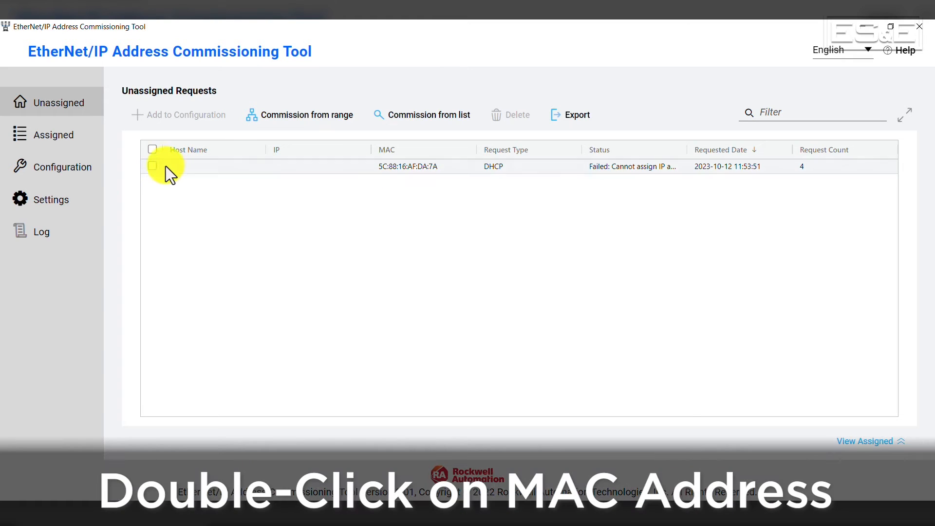
Step: Add the PLC's DHCP request to the configuration with IP address 192.168.1.10
click(152, 166)
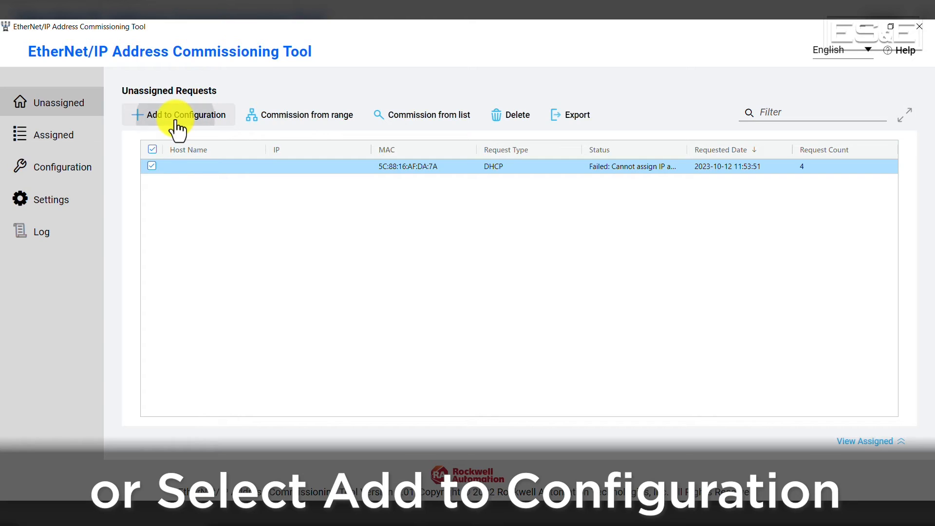
click(186, 115)
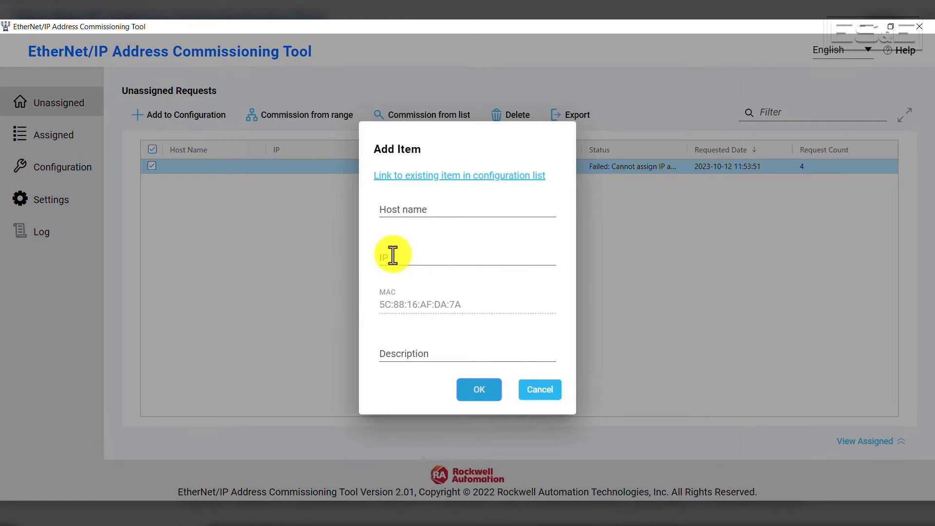
click(467, 256)
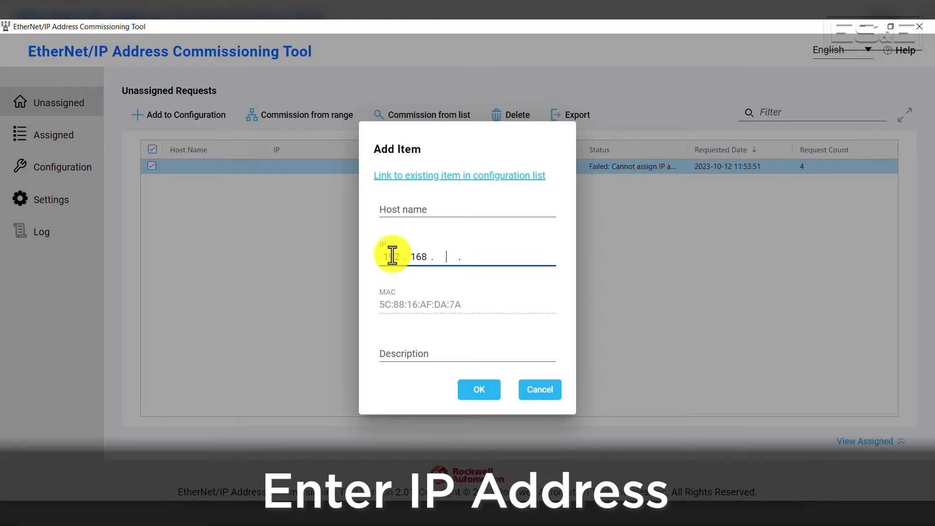
text(1.1)
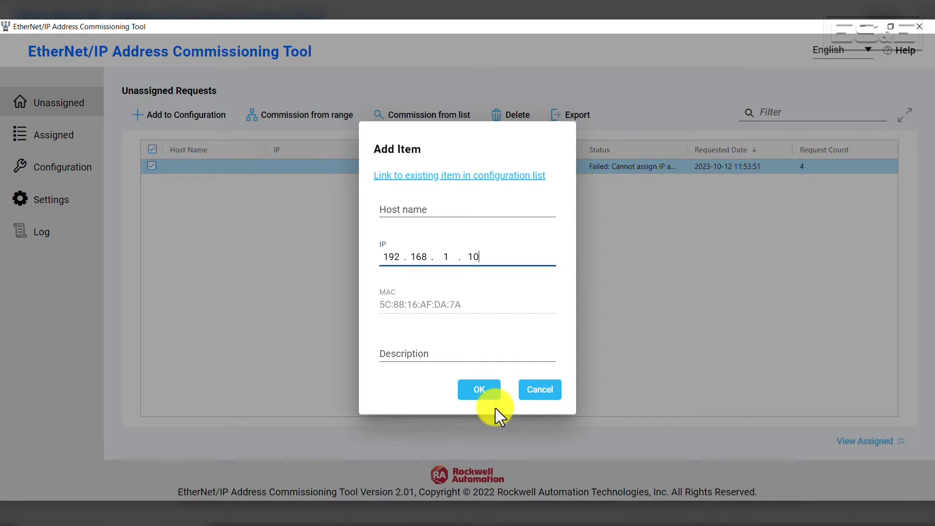
click(478, 389)
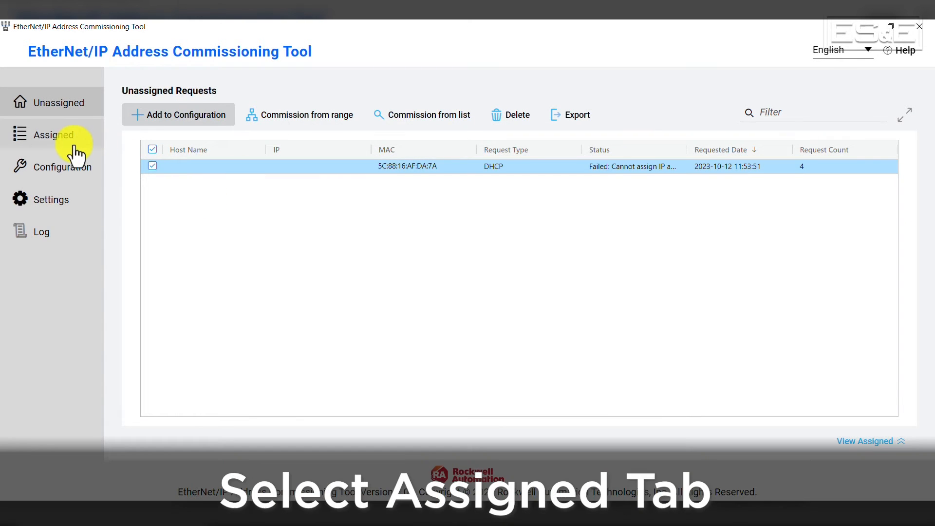
Step: Select the assigned 192.168.1.10 entry and start setting its IP configuration mode
click(54, 135)
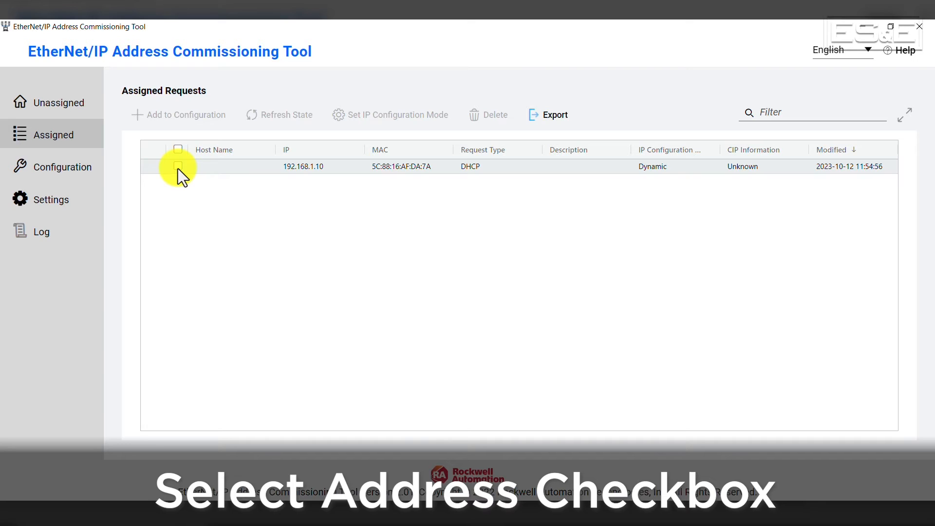
click(177, 166)
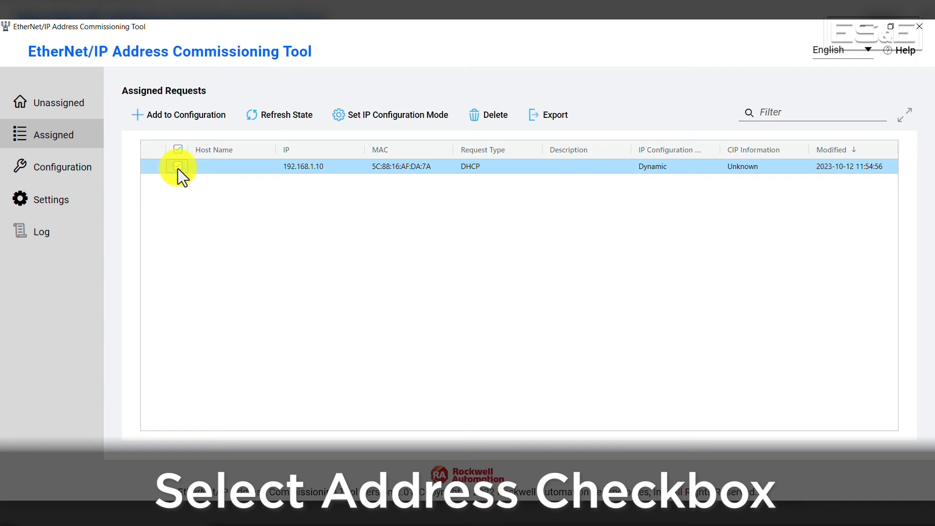
click(390, 115)
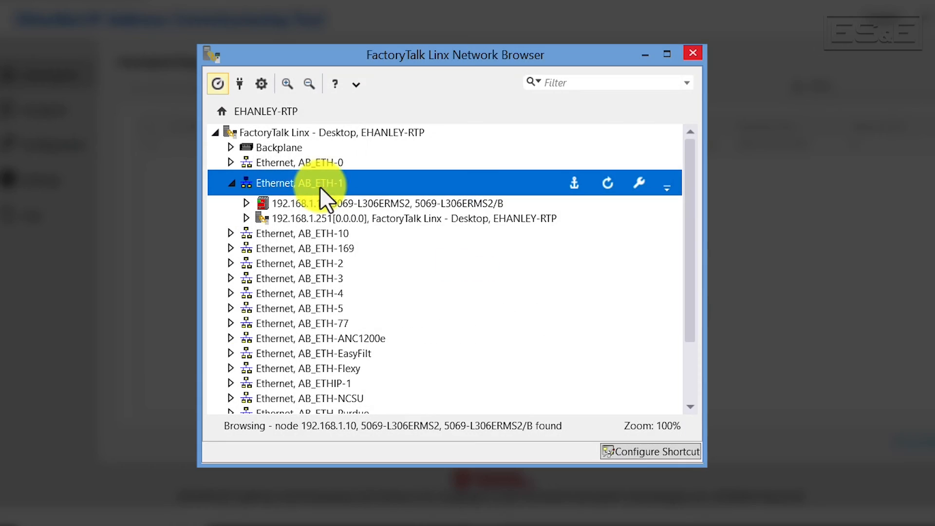
Step: Expand AB_ETH-1 and open Device Configuration for the PLC at 192.168.1.10
click(298, 167)
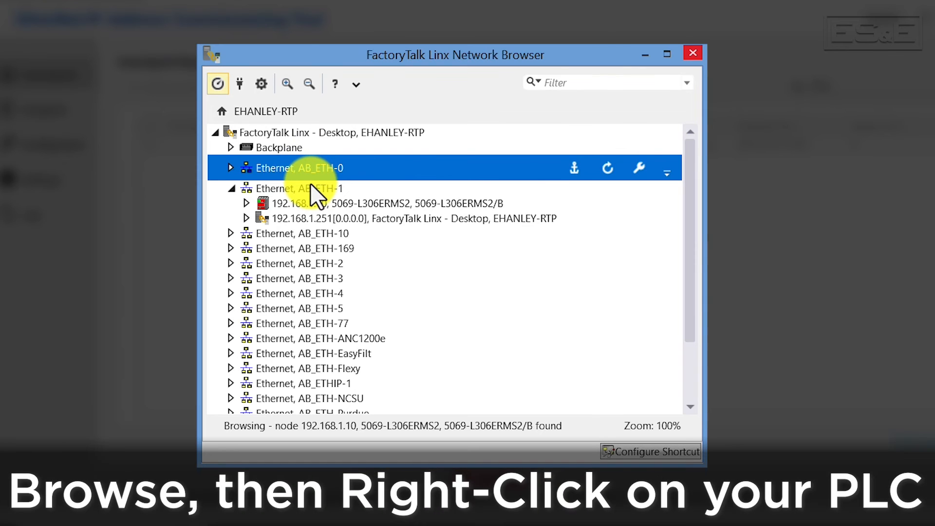
click(298, 183)
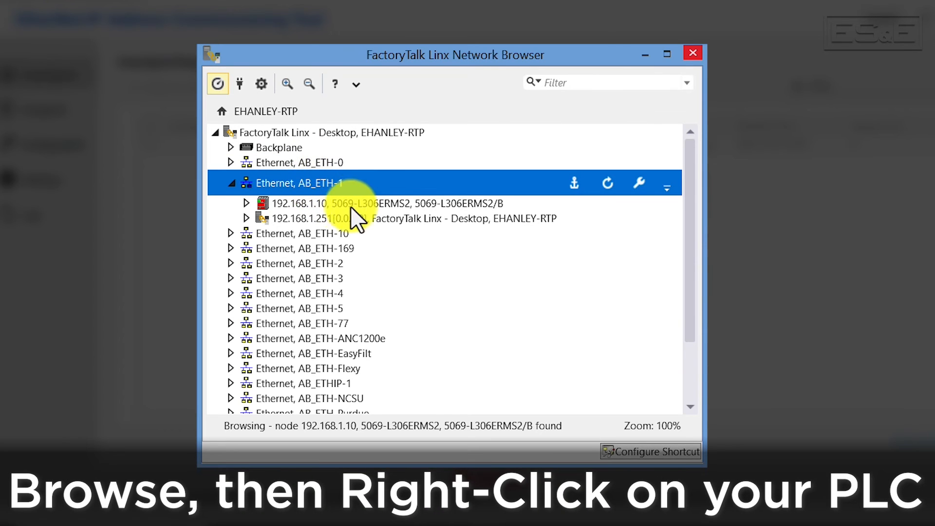
click(382, 203)
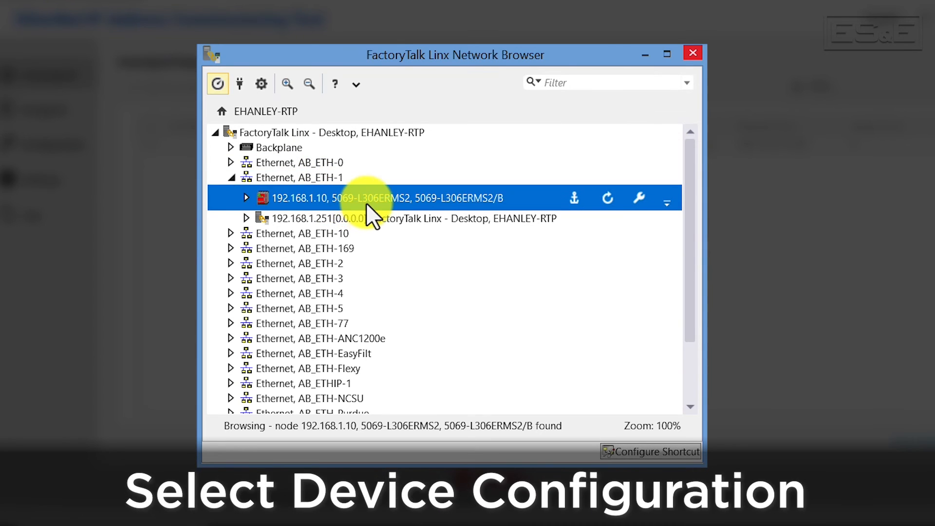
click(639, 197)
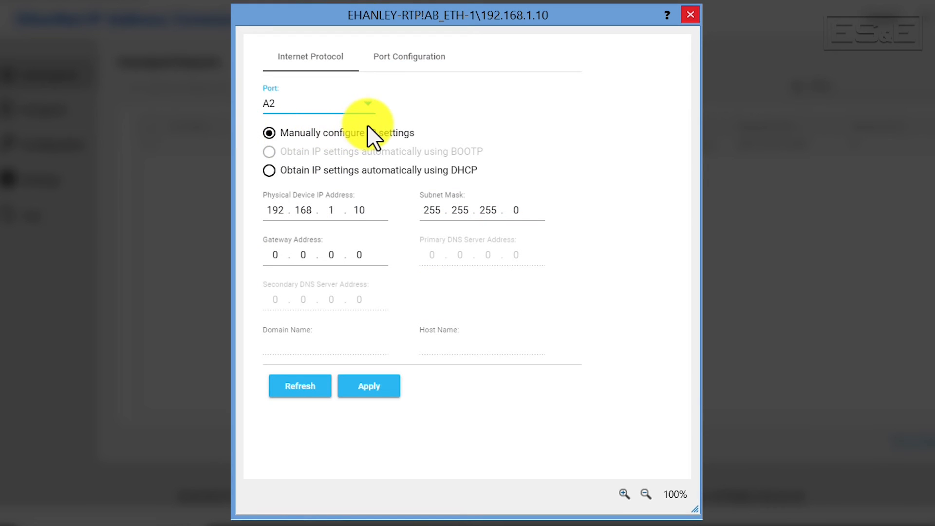
mouse_move(299, 386)
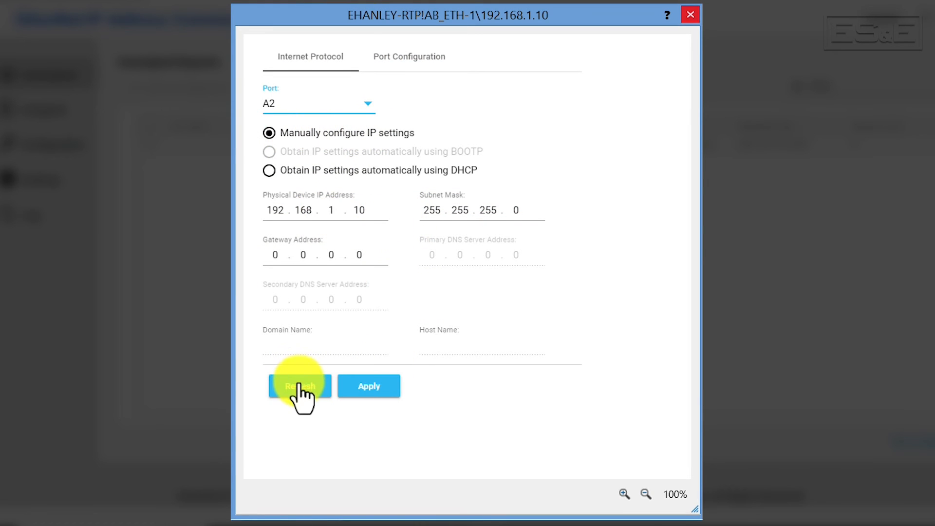